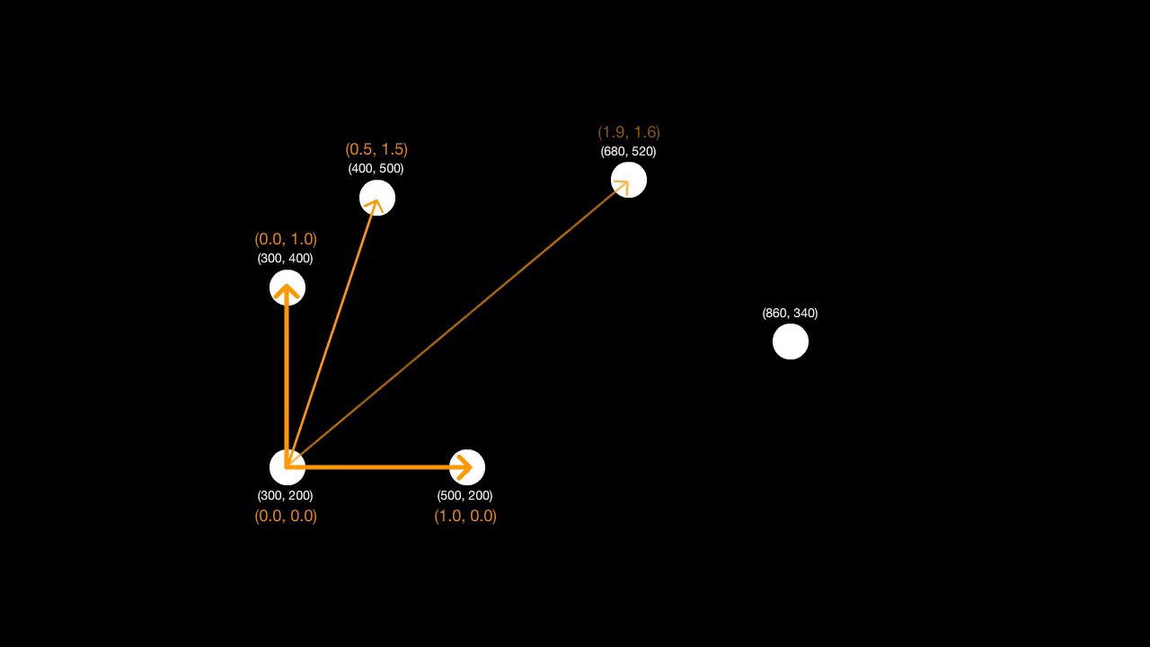
- Advance the build to show the orange vector and (2.8, 0.7) label for point (860, 340)
left_click(789, 341)
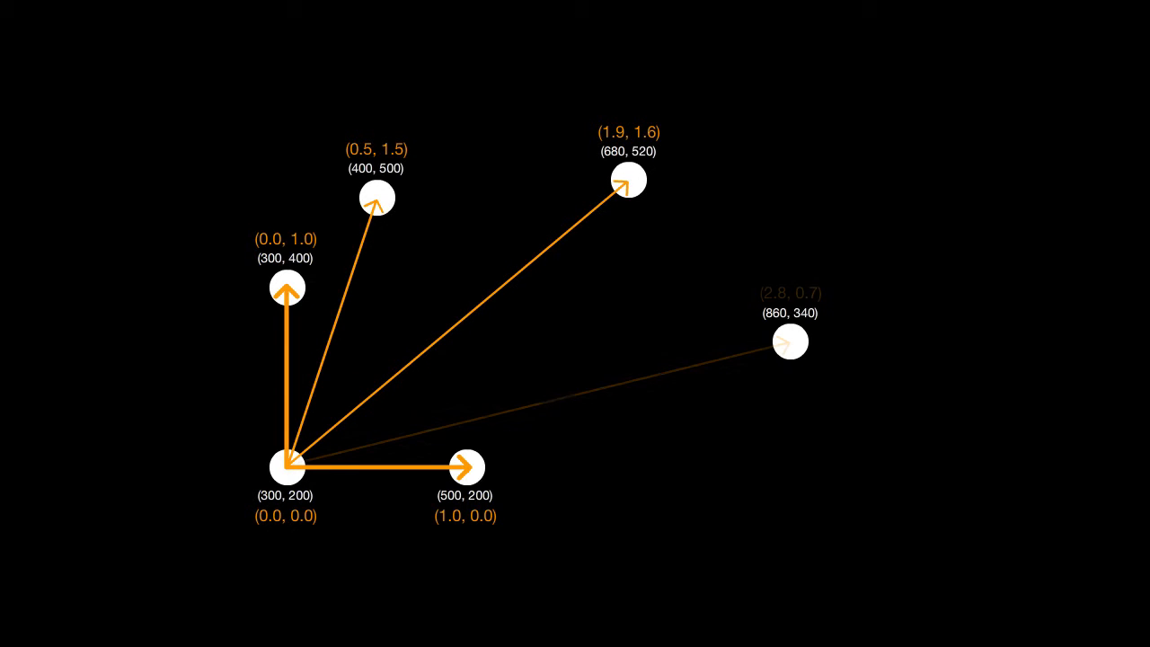
left_click(788, 340)
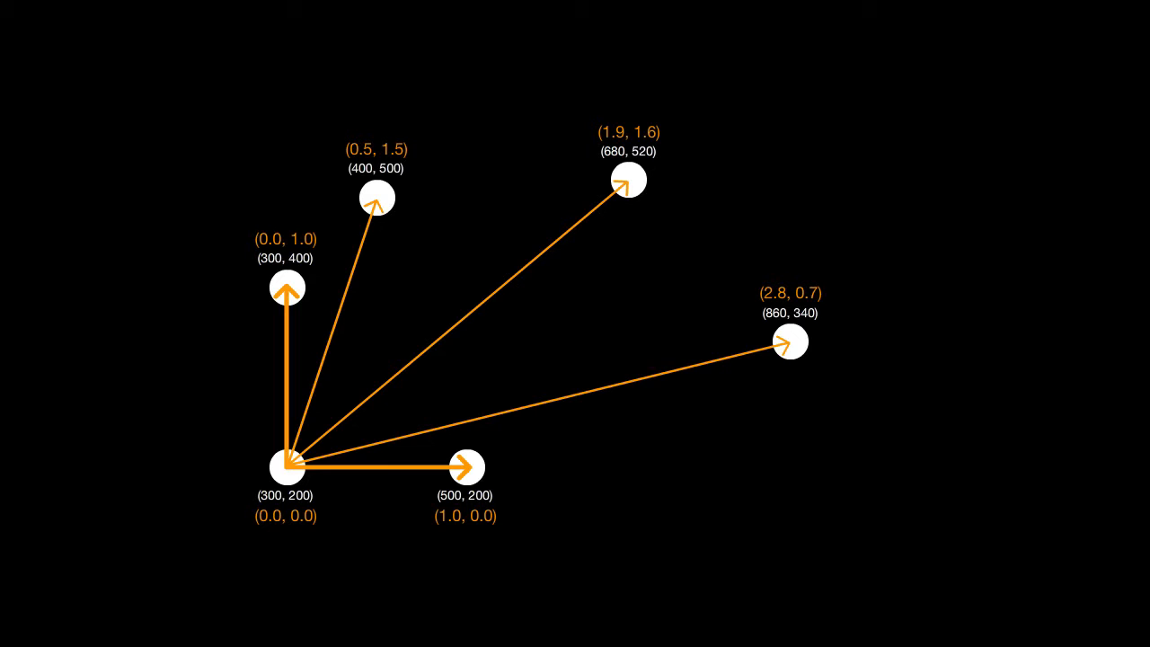